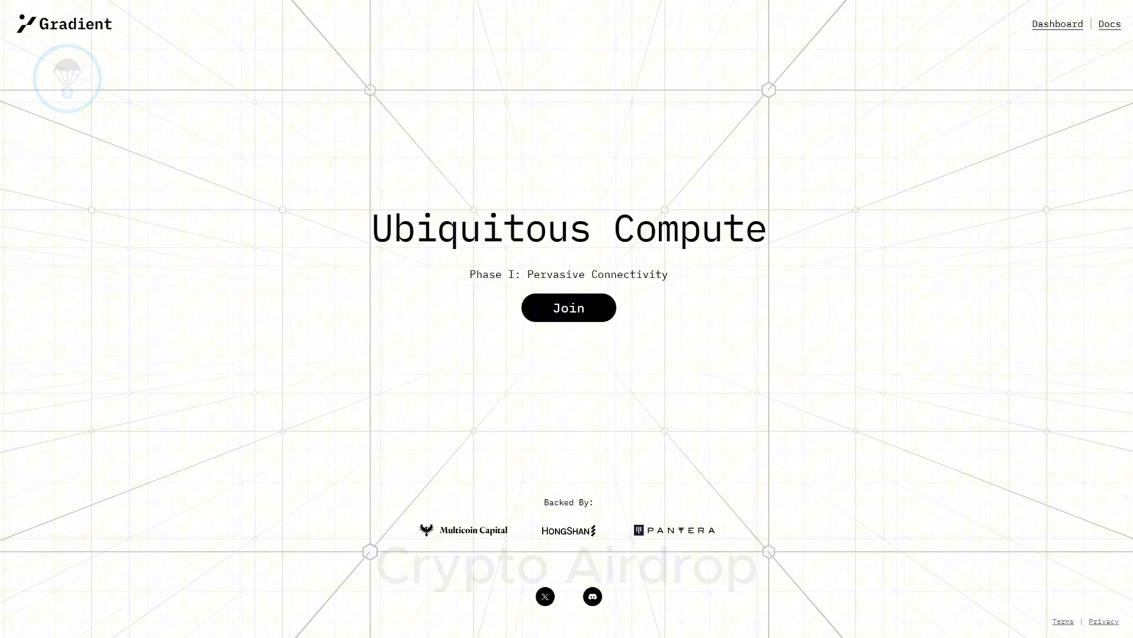
# Create a Gradient Network account through Google sign-up, skipping the referral code
pyautogui.click(568, 307)
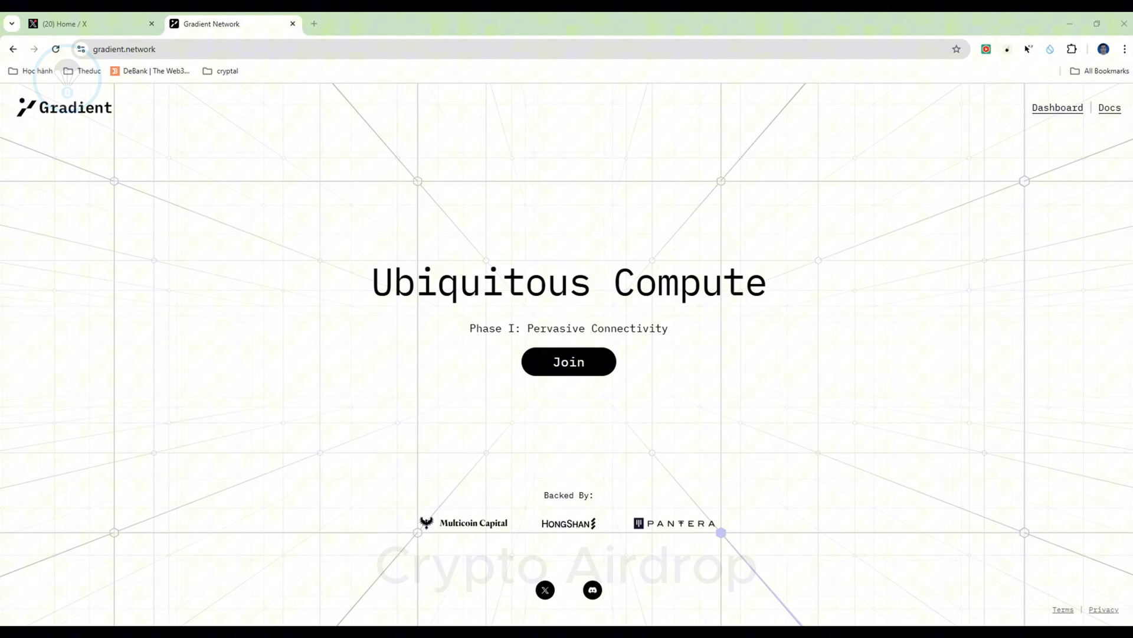
pyautogui.click(568, 362)
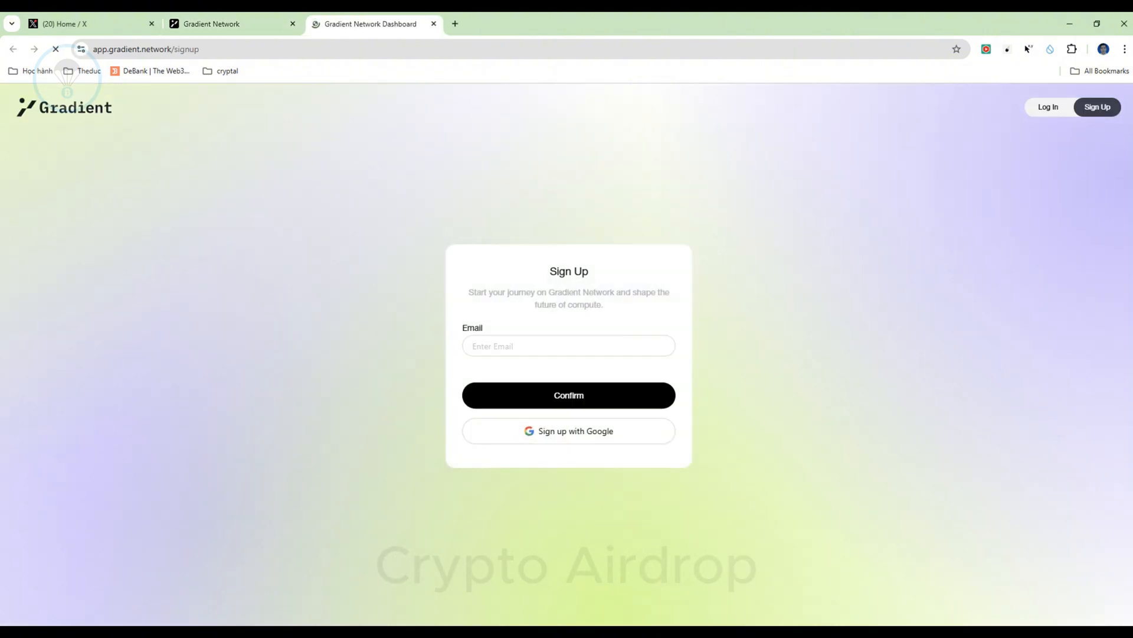
pyautogui.click(568, 431)
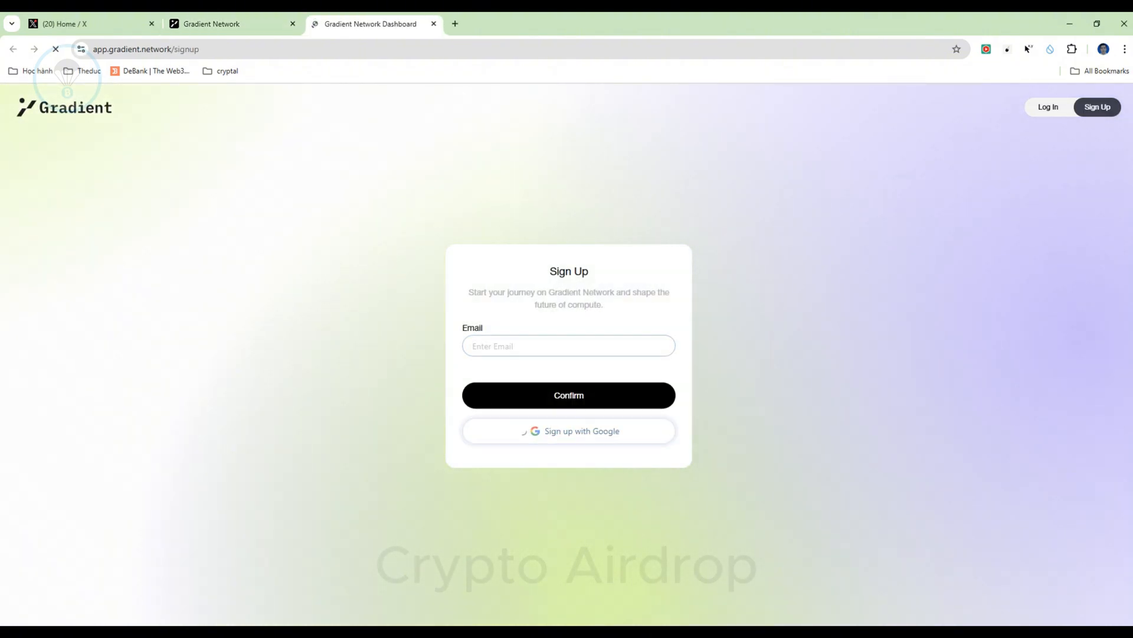
pyautogui.click(568, 431)
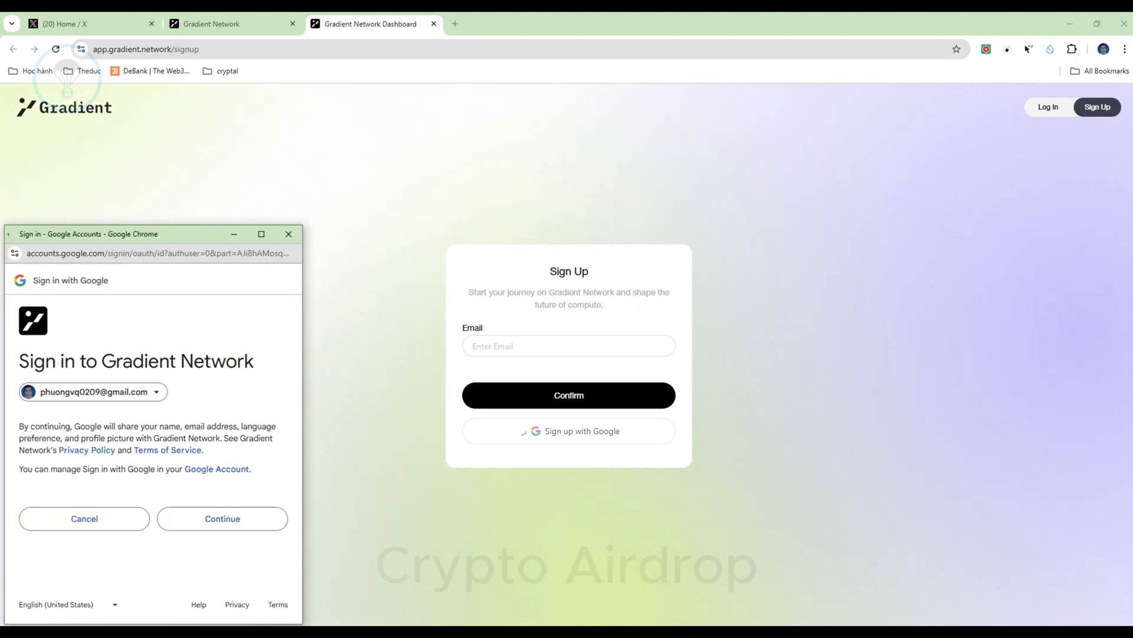
pyautogui.click(222, 519)
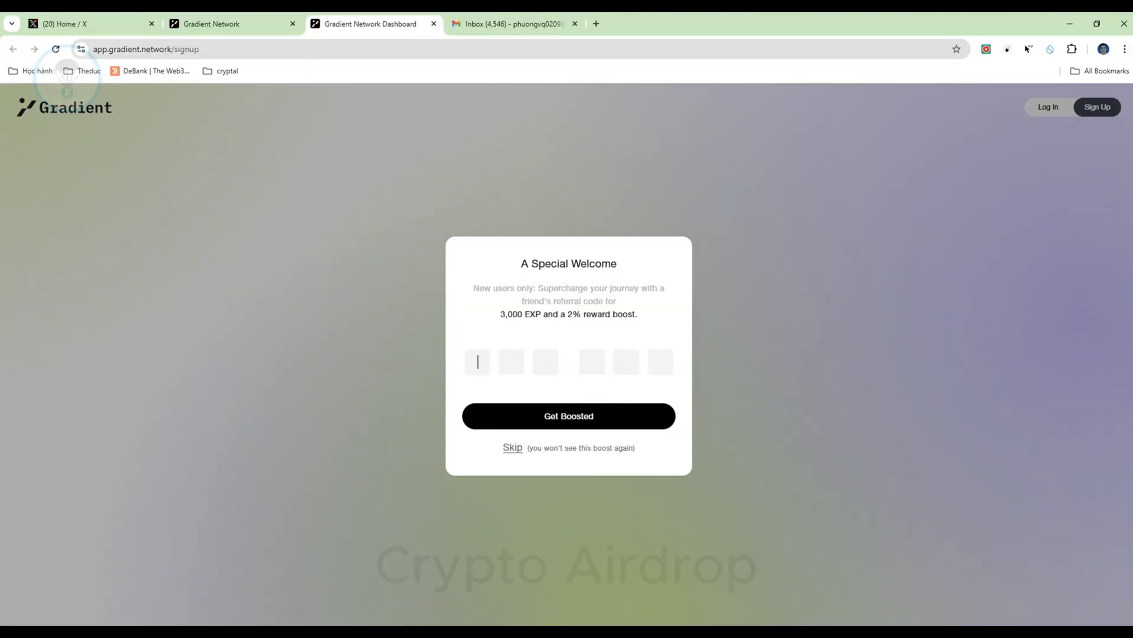
pyautogui.click(512, 448)
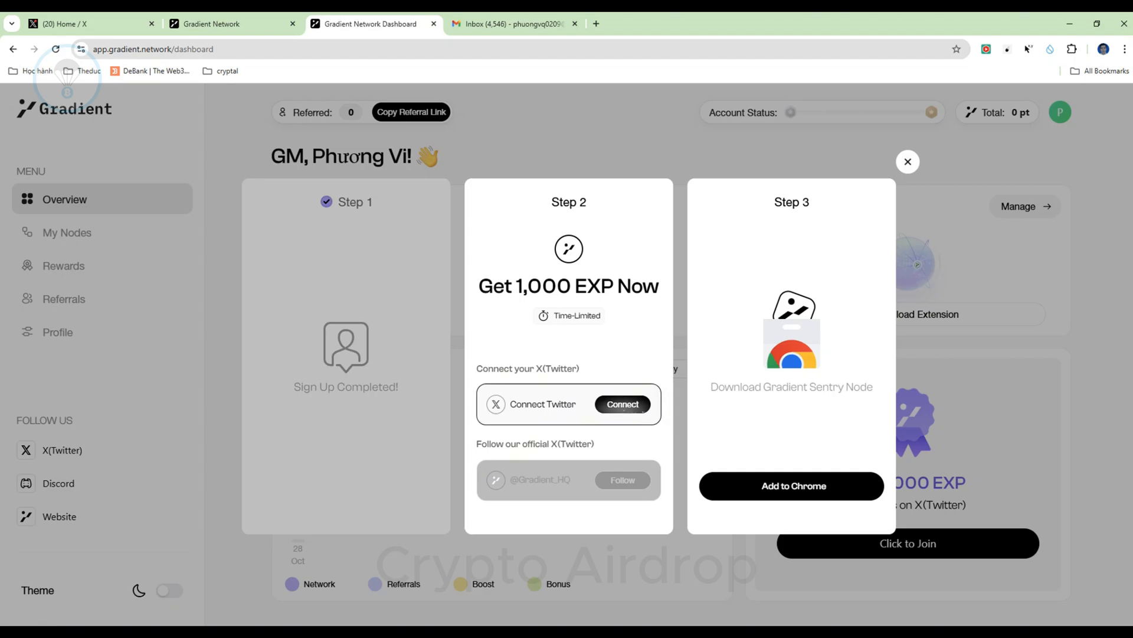
pyautogui.click(621, 403)
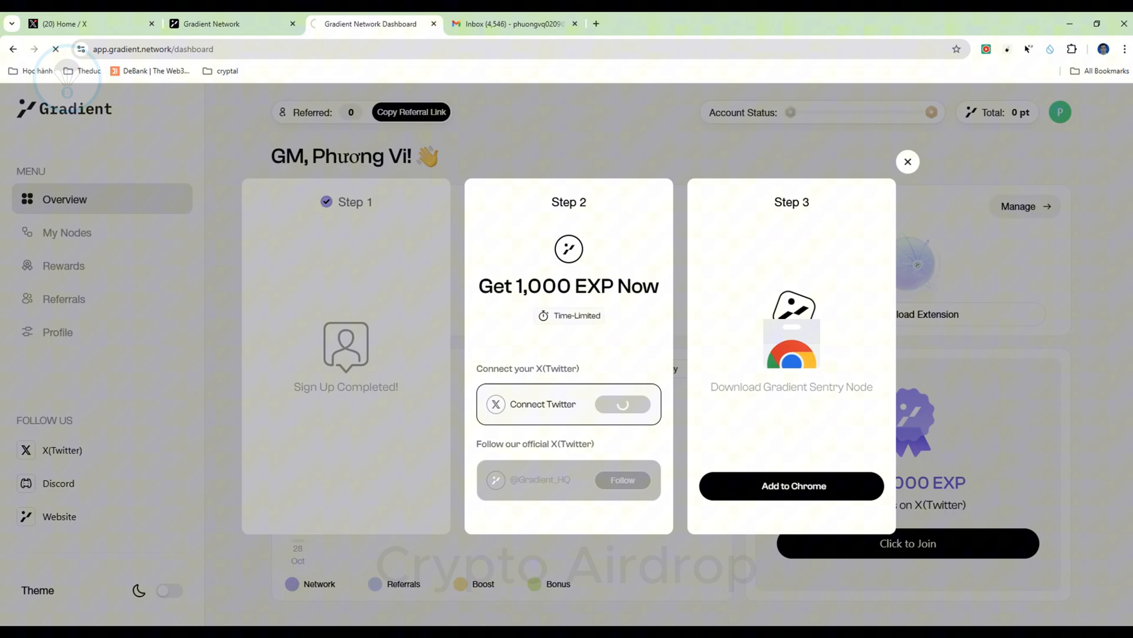
pyautogui.click(569, 403)
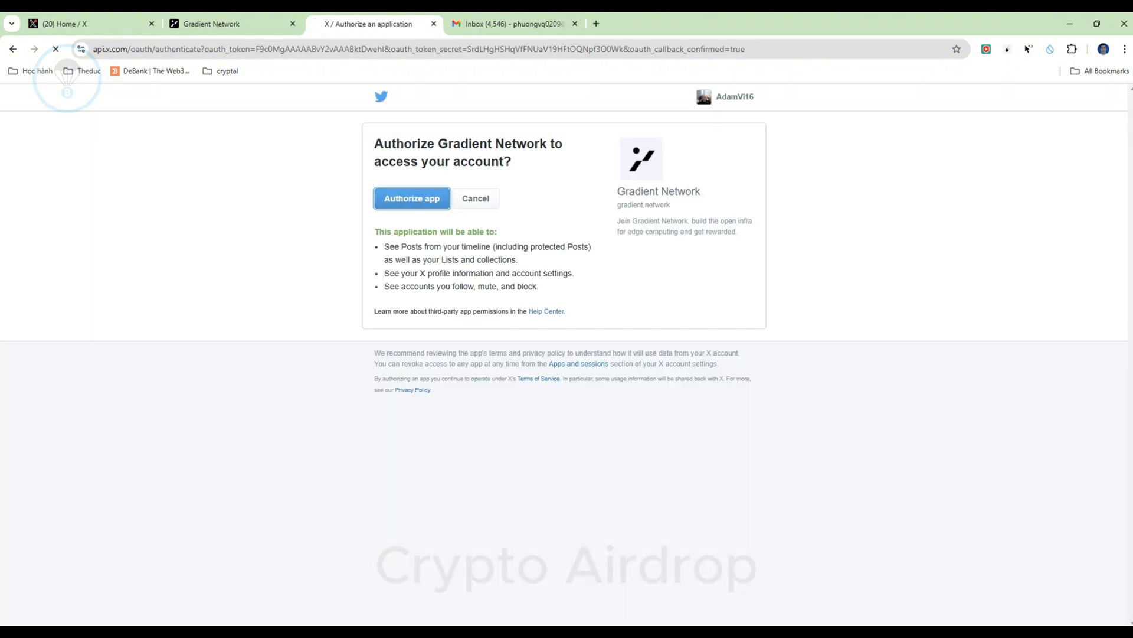
pyautogui.click(411, 198)
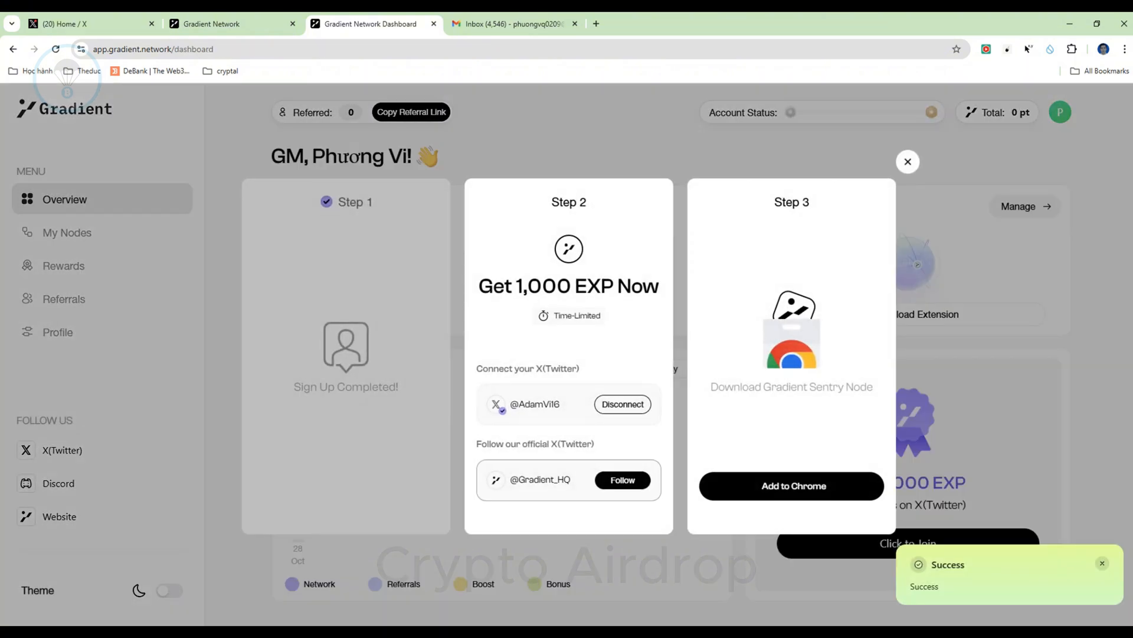
pyautogui.click(622, 480)
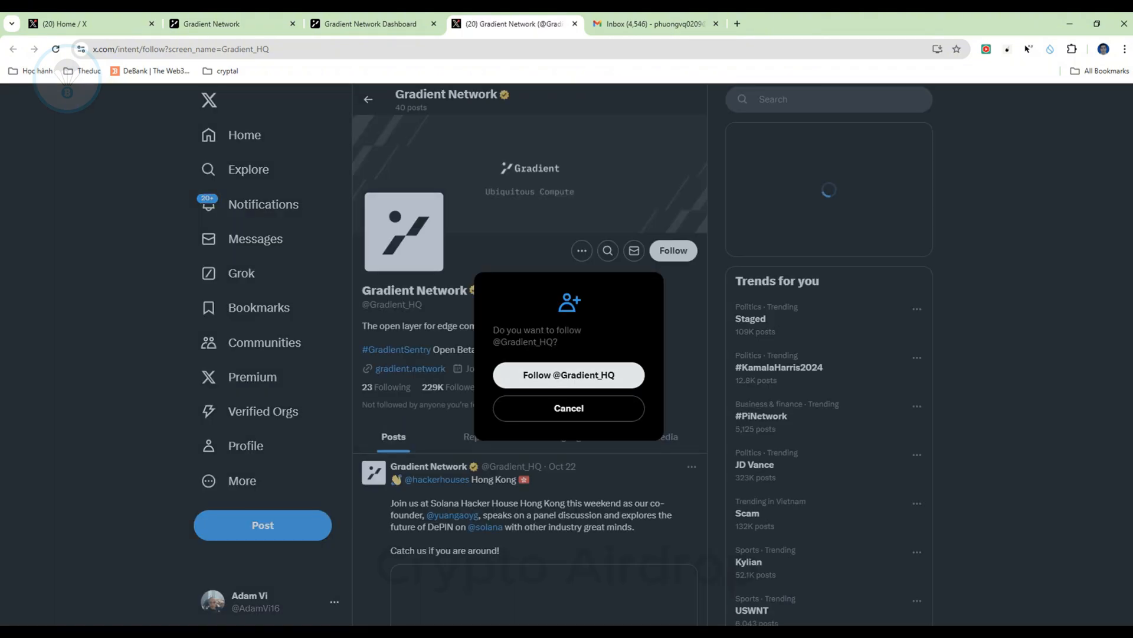
pyautogui.click(567, 374)
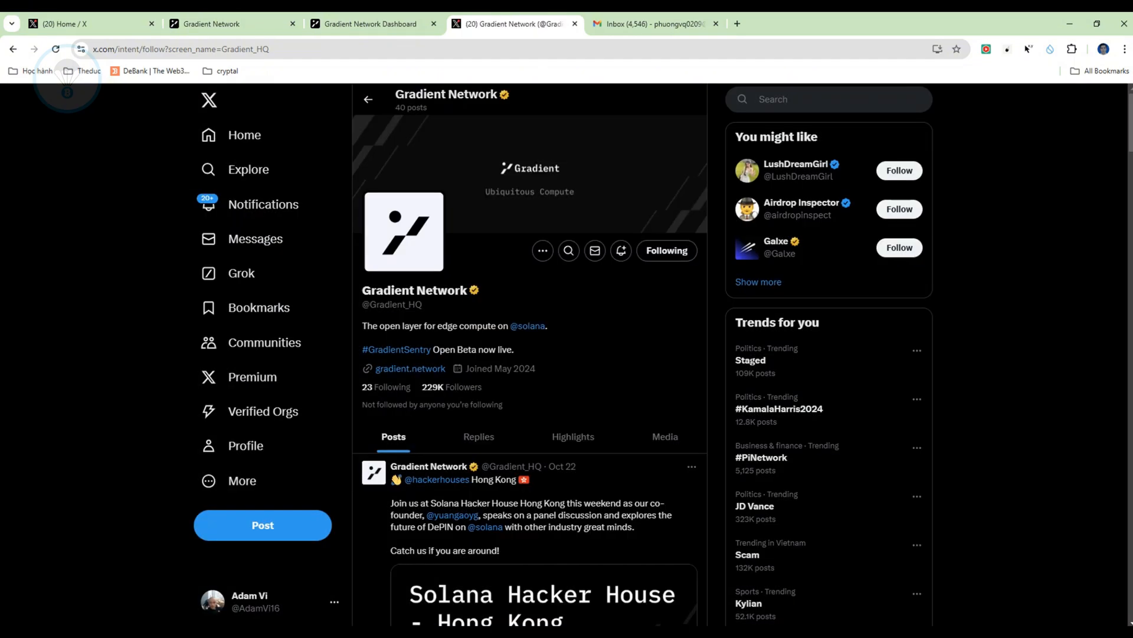
pyautogui.click(373, 24)
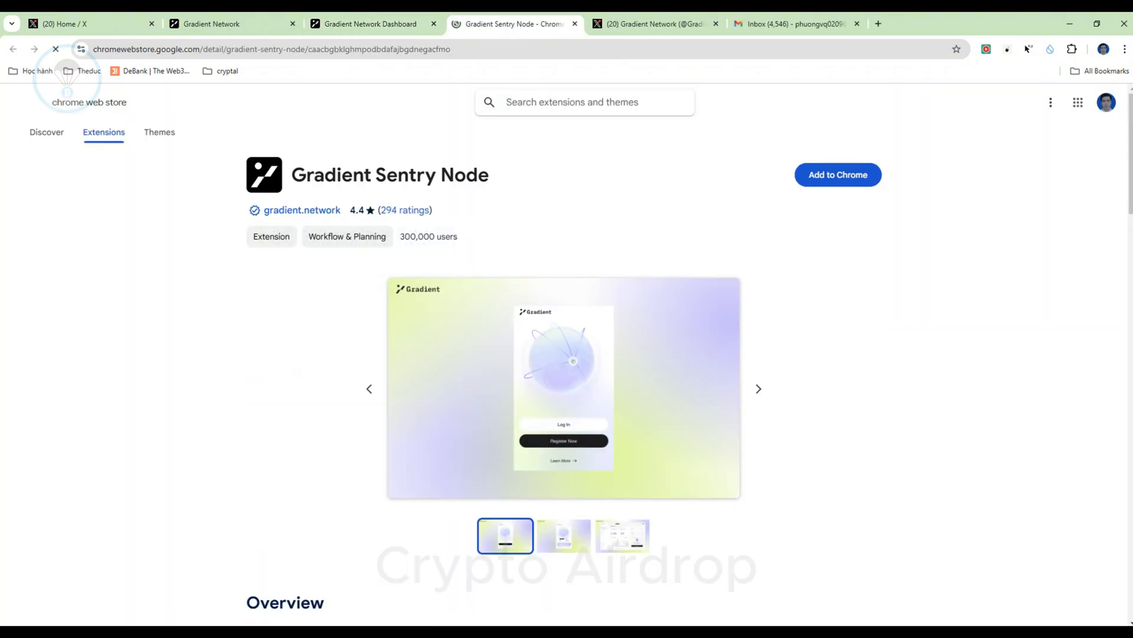
# Add the Gradient Sentry Node extension to Chrome and return to the dashboard
pyautogui.click(837, 175)
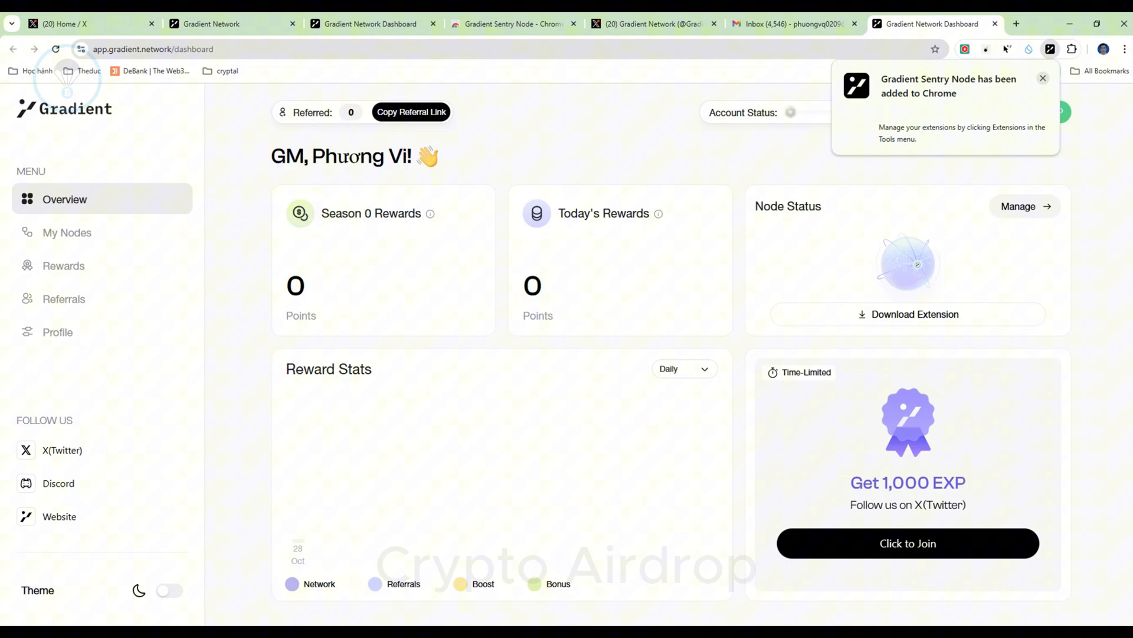
pyautogui.click(1043, 78)
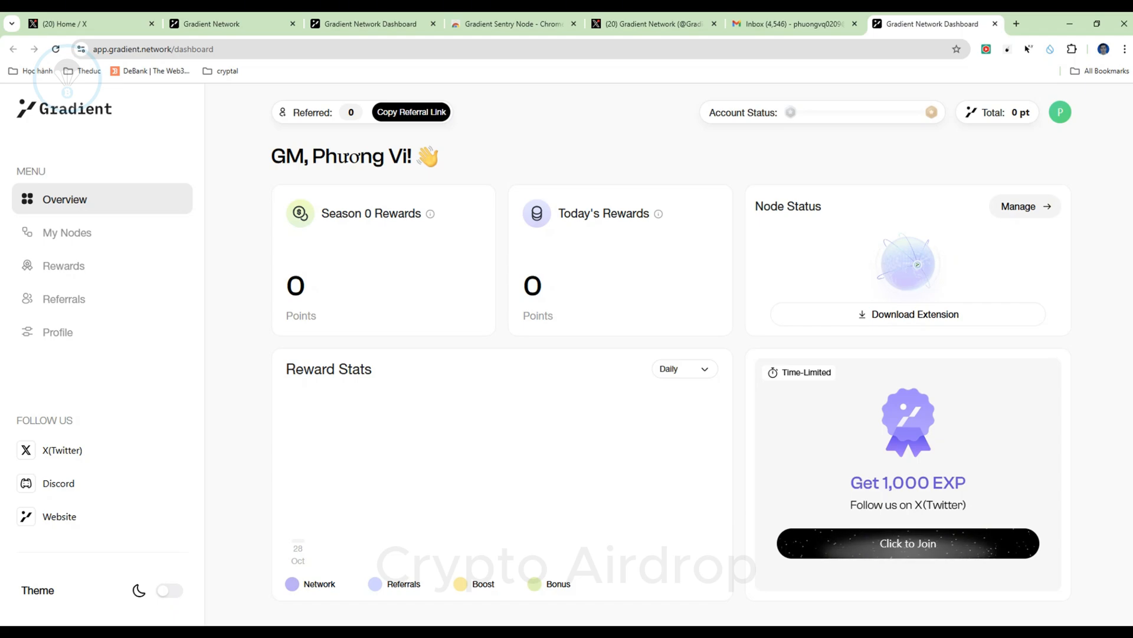
# View My Nodes, listing node Hygienic Whip with Good status
pyautogui.click(67, 232)
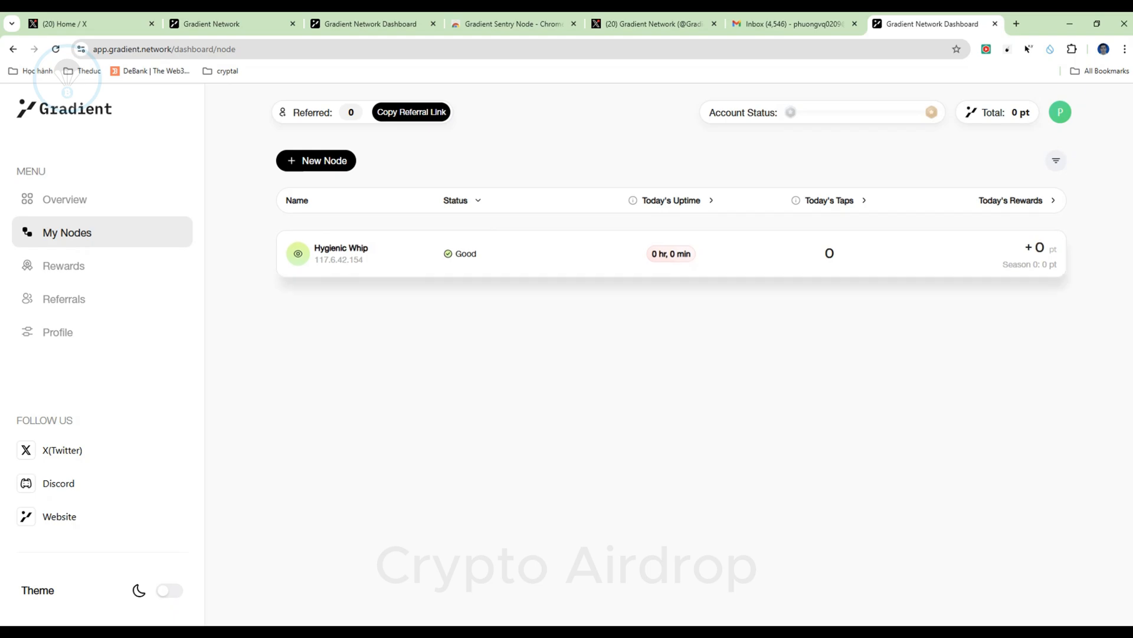
# View the Rewards page with empty stats and all achievements at 0%
pyautogui.click(64, 265)
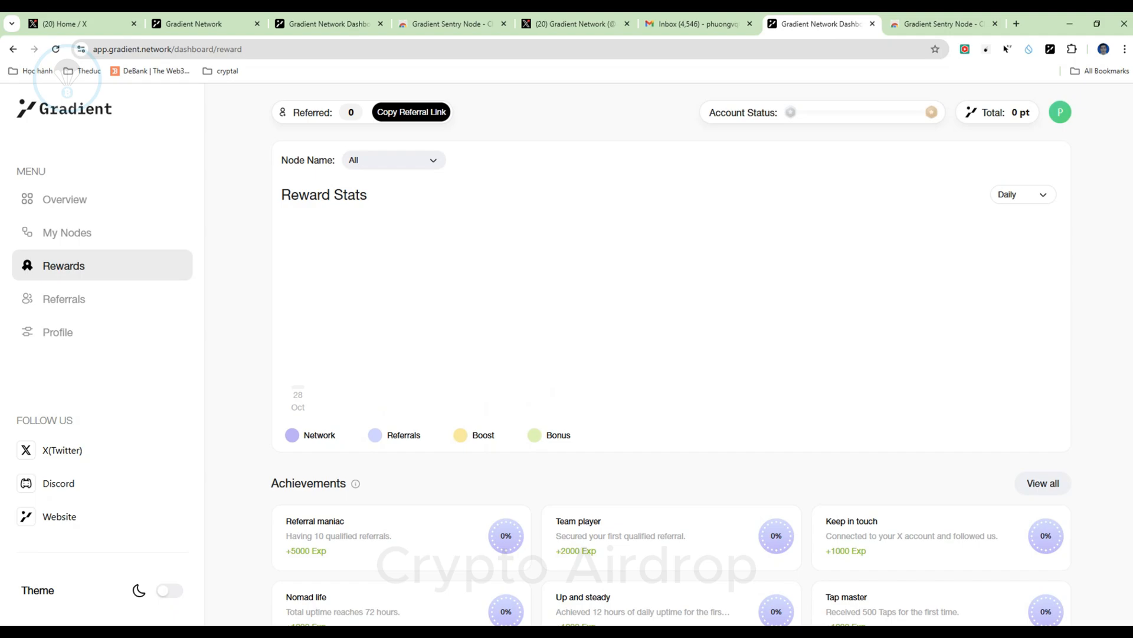
# Browse the Rewards page, then view Referrals with code ODHXOI and 0 points
pyautogui.scroll(-3)
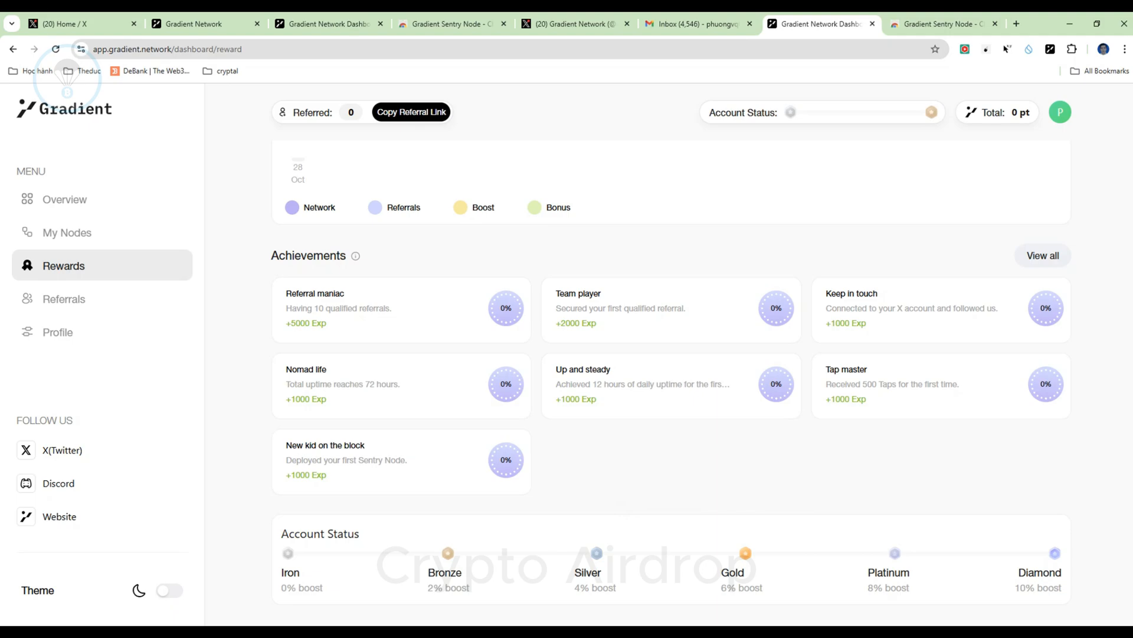
pyautogui.doubleClick(301, 293)
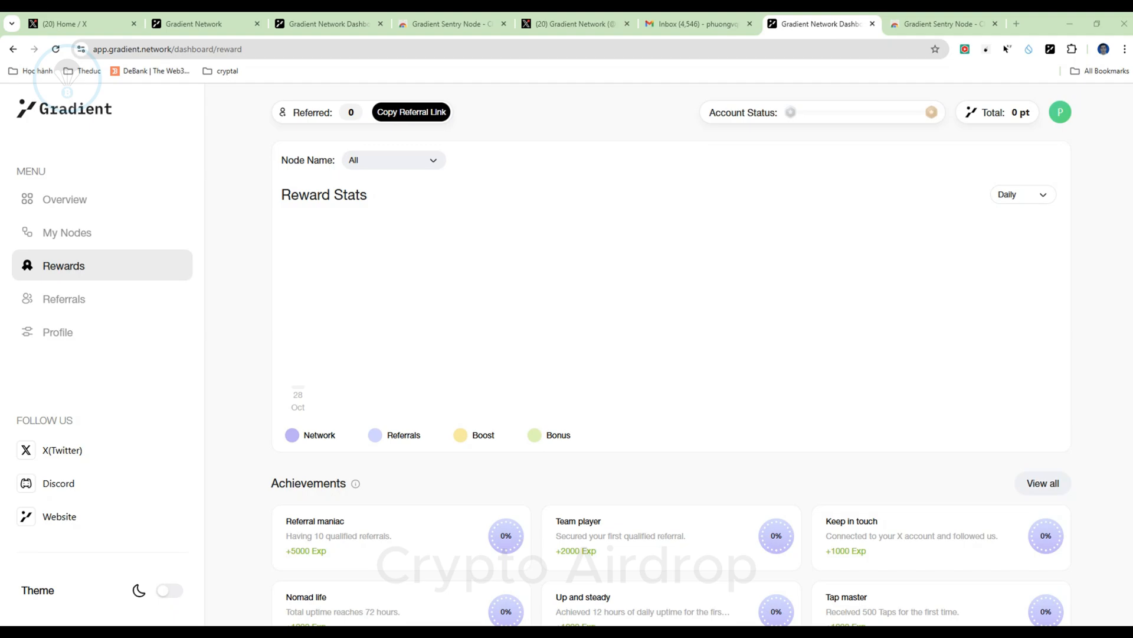
pyautogui.click(64, 299)
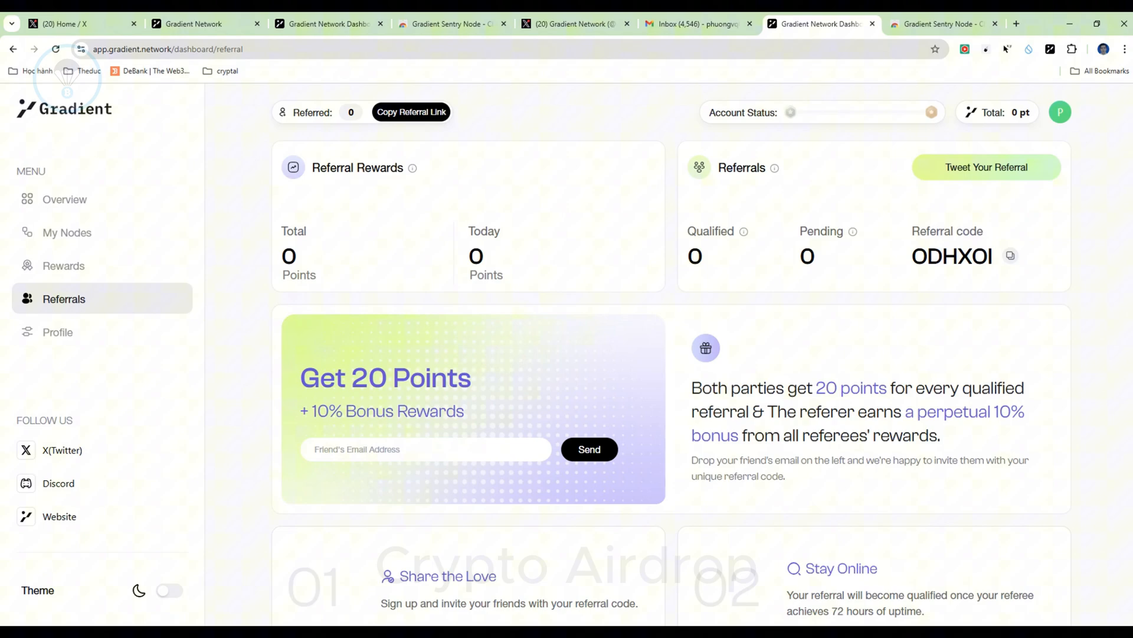
# Scroll Referrals, then view the Profile showing Iron status, 0% boost, X connected
pyautogui.scroll(-3)
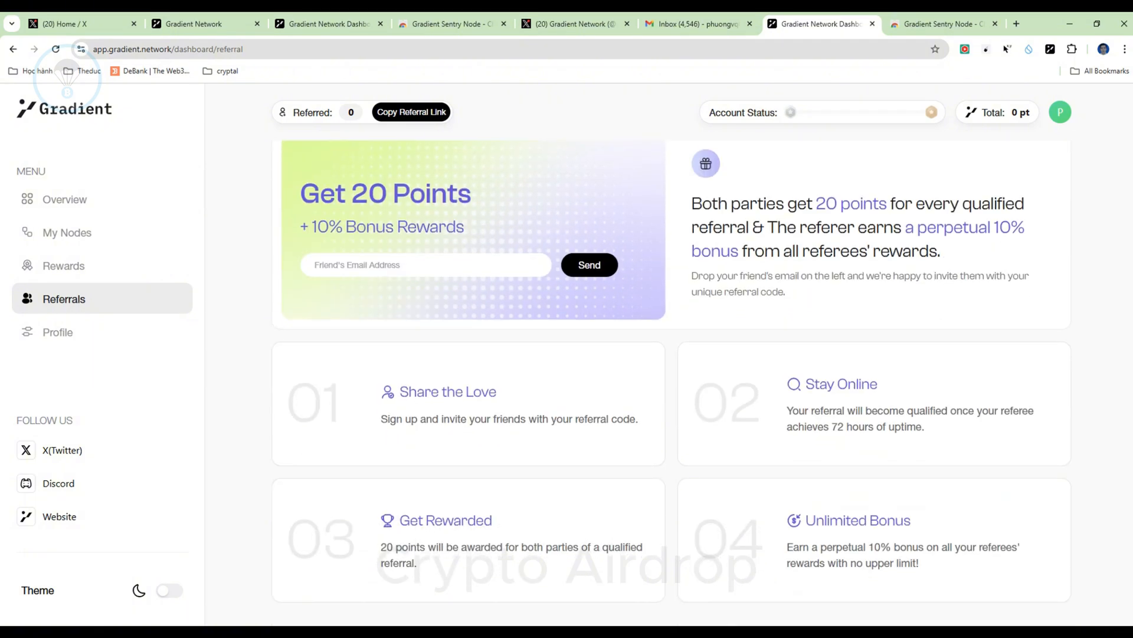
pyautogui.click(58, 331)
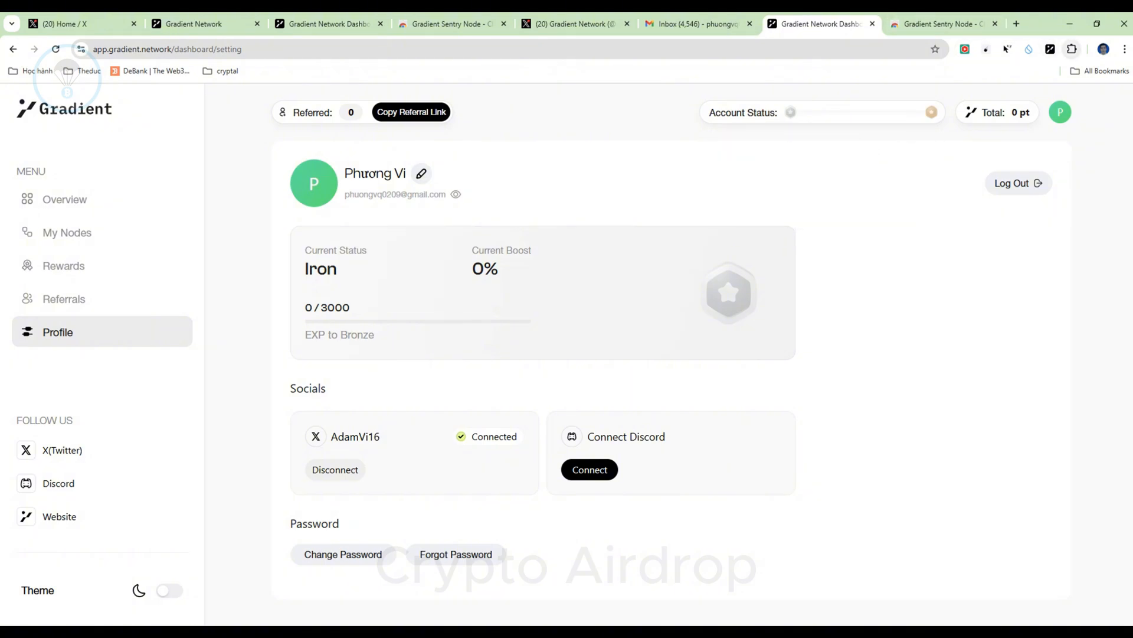
# Check the Sentry Node extension's status and reward figures, then return to its overview
pyautogui.click(1050, 49)
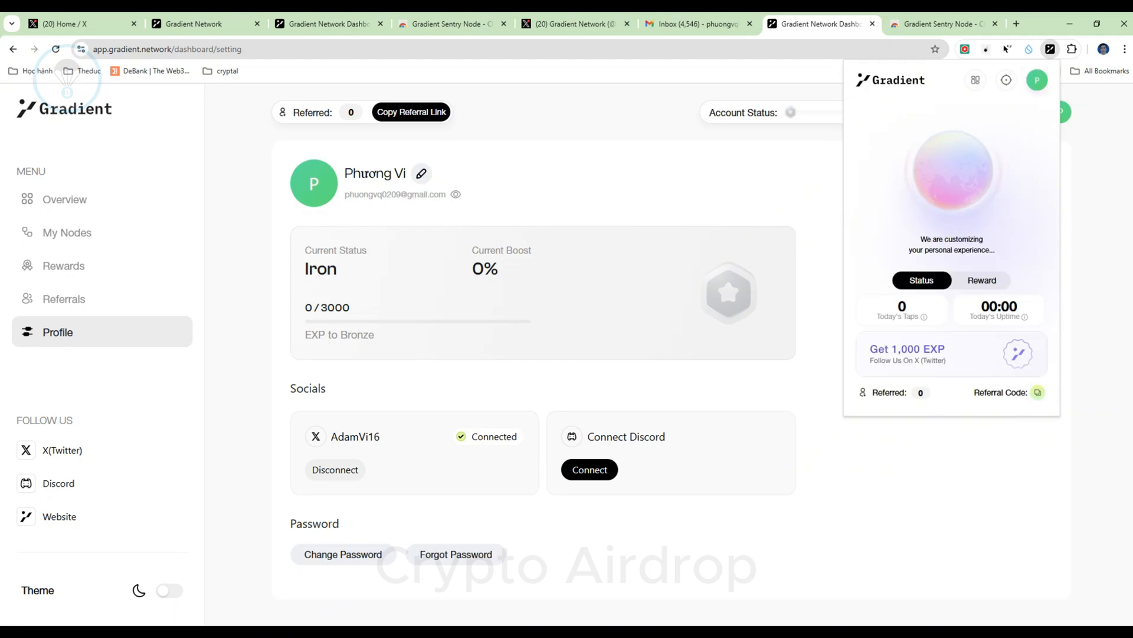
pyautogui.click(982, 280)
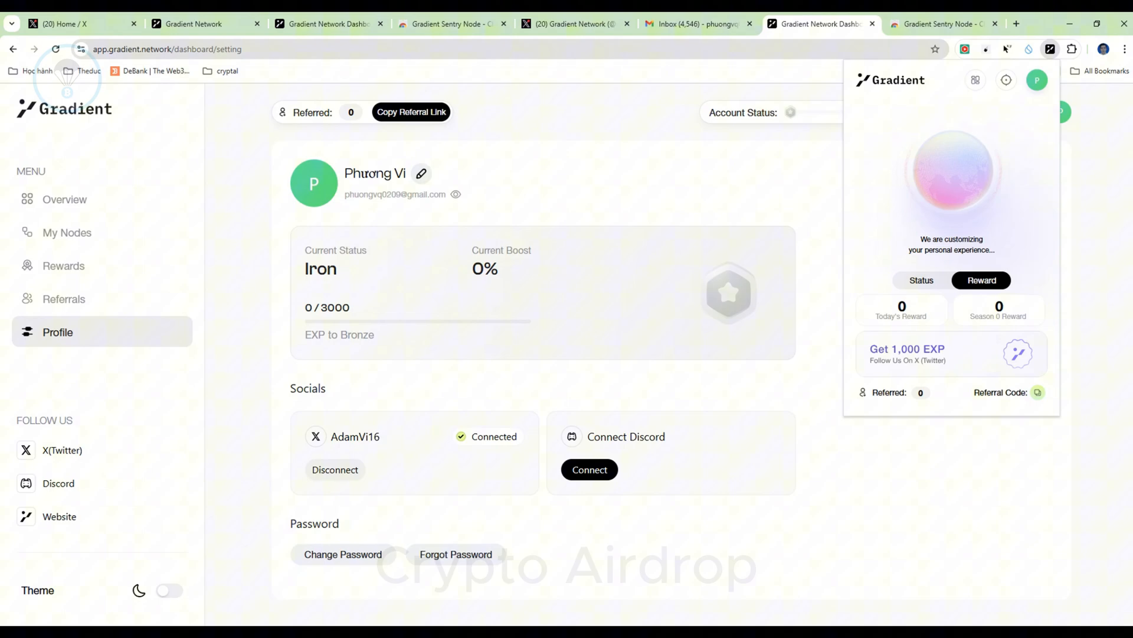
pyautogui.click(921, 280)
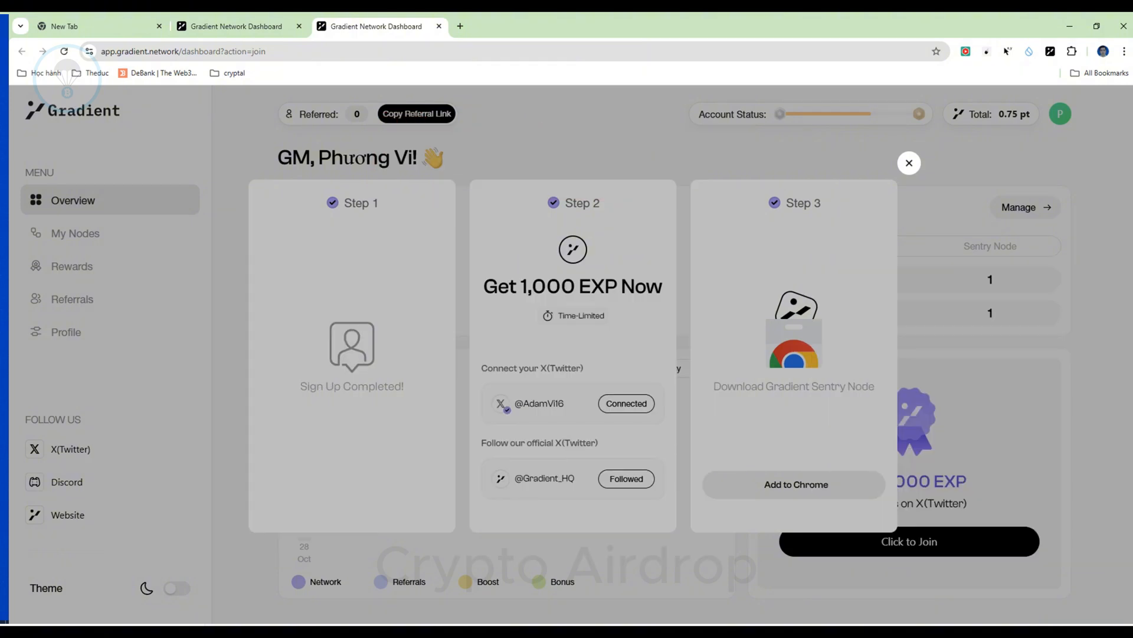
# Dismiss the completed setup steps and confirm the extension reports Good status
pyautogui.click(909, 162)
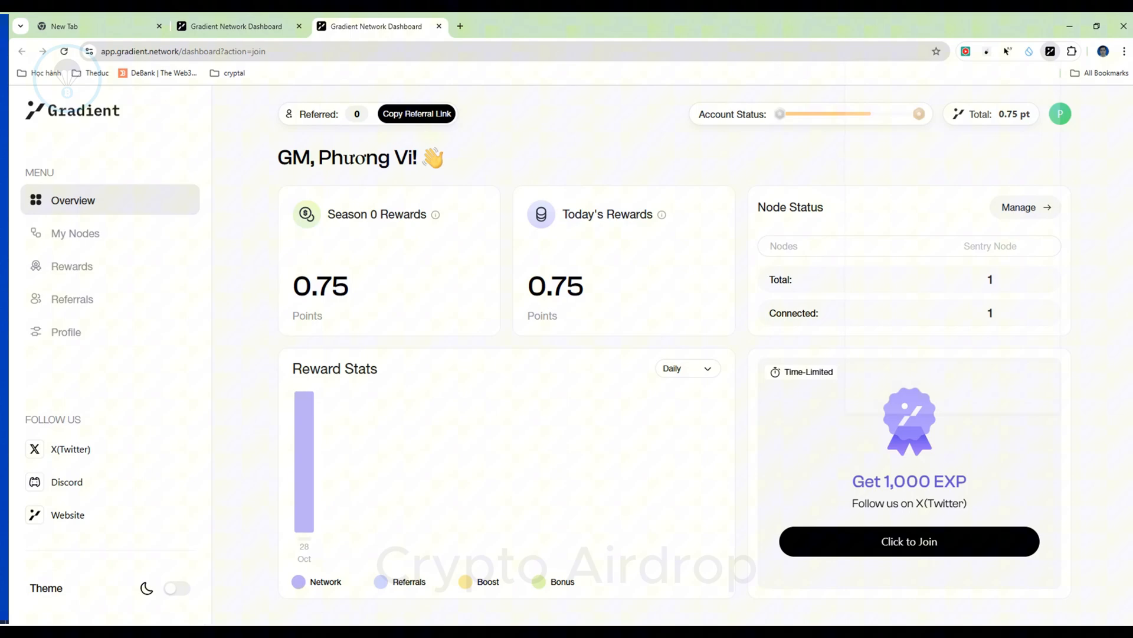
pyautogui.click(1050, 51)
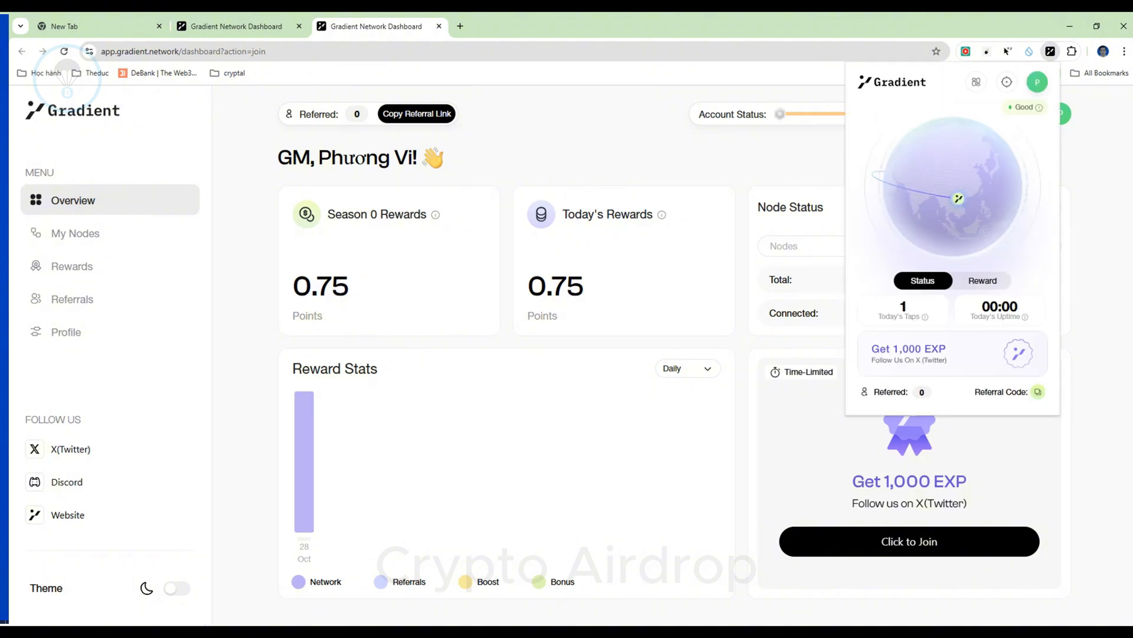